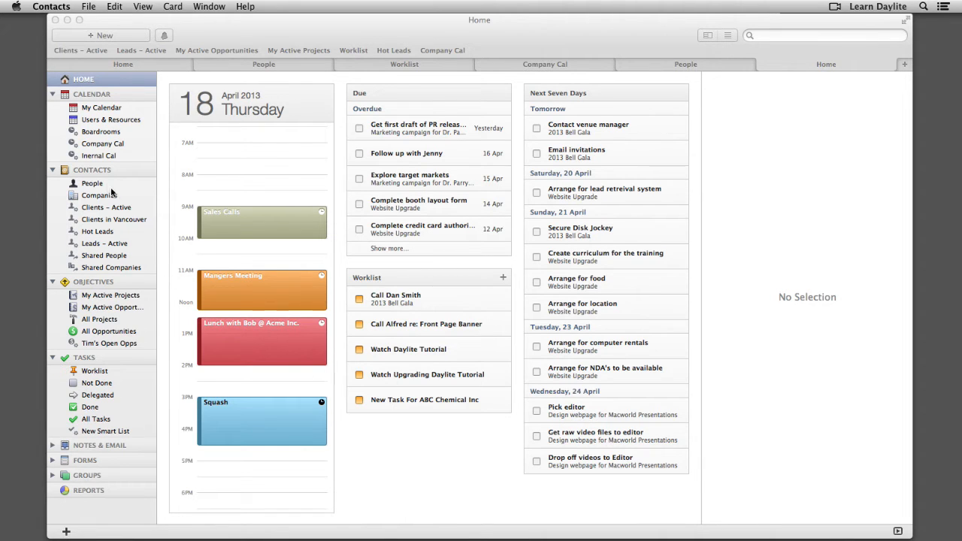
click(91, 183)
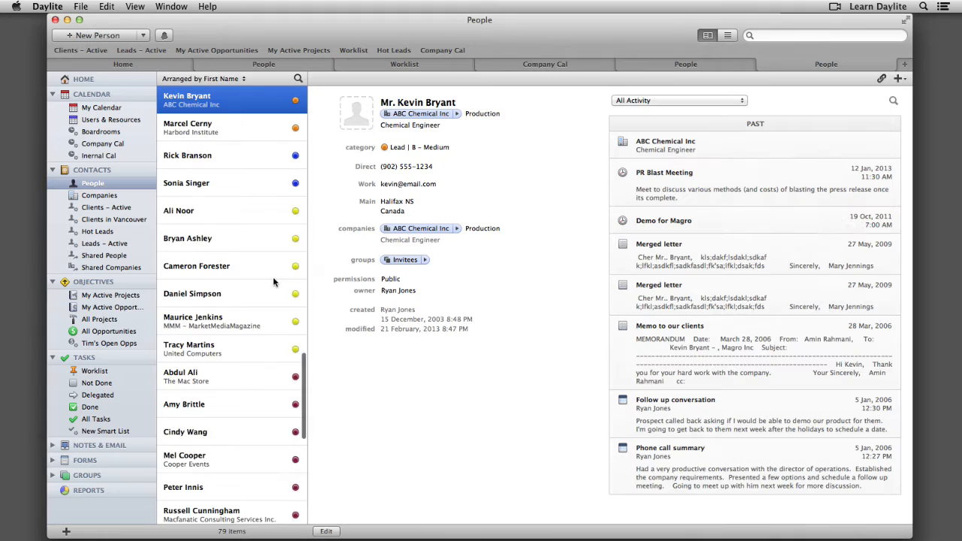
click(293, 514)
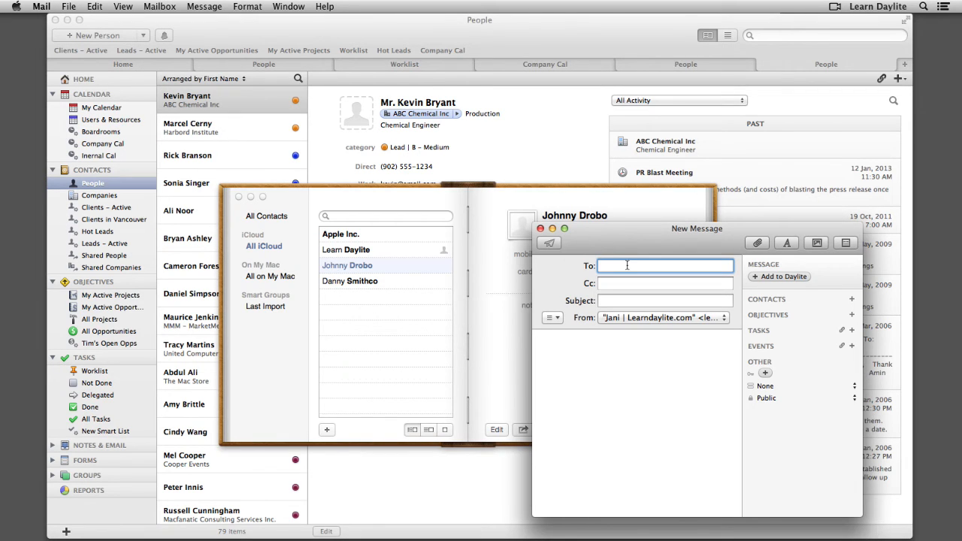
Enter 'kevin' in the new message's To field, getting no autofill suggestion.
text(ke)
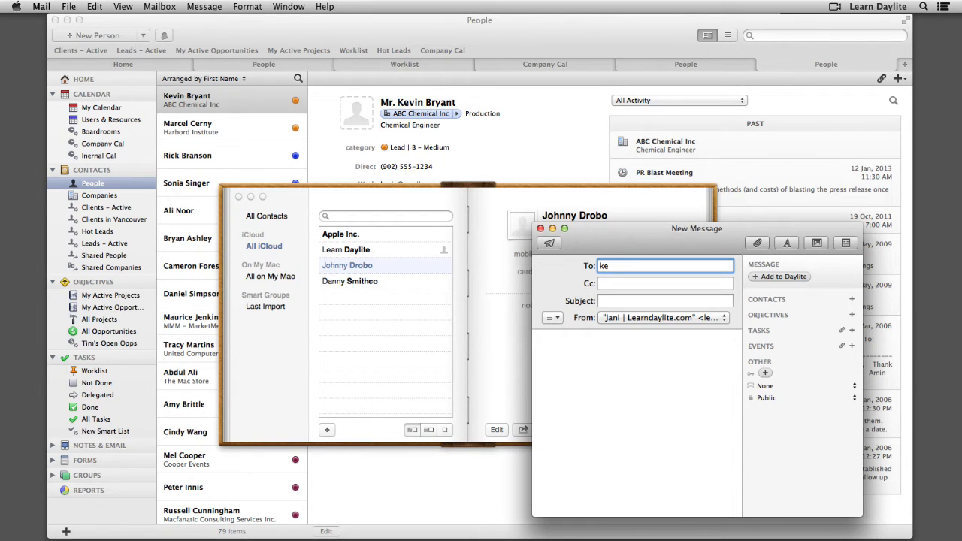
text(vin)
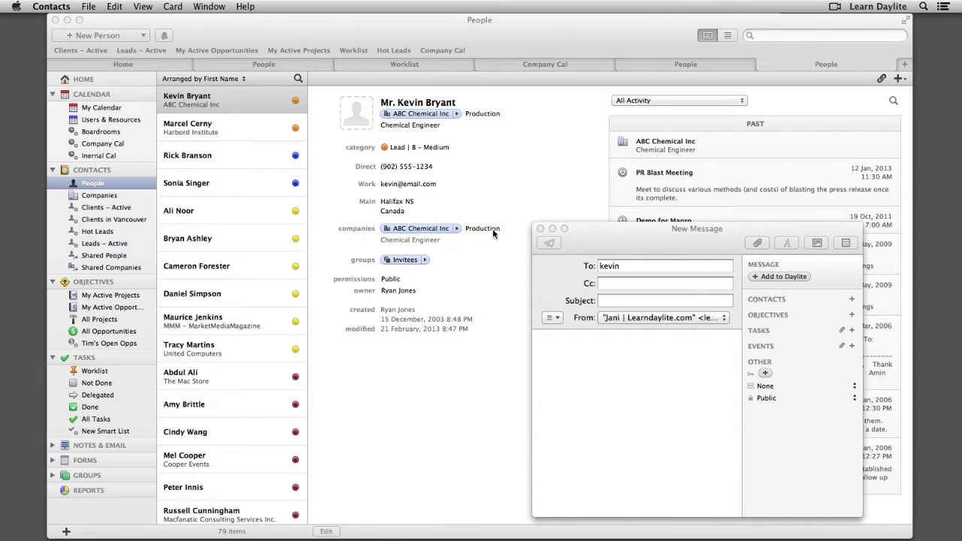
mouse_move(647, 272)
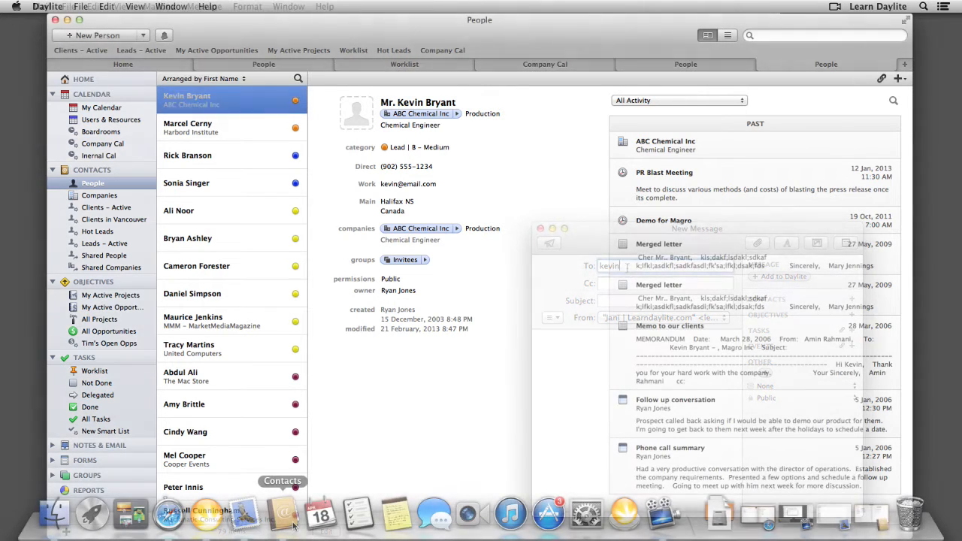
click(283, 515)
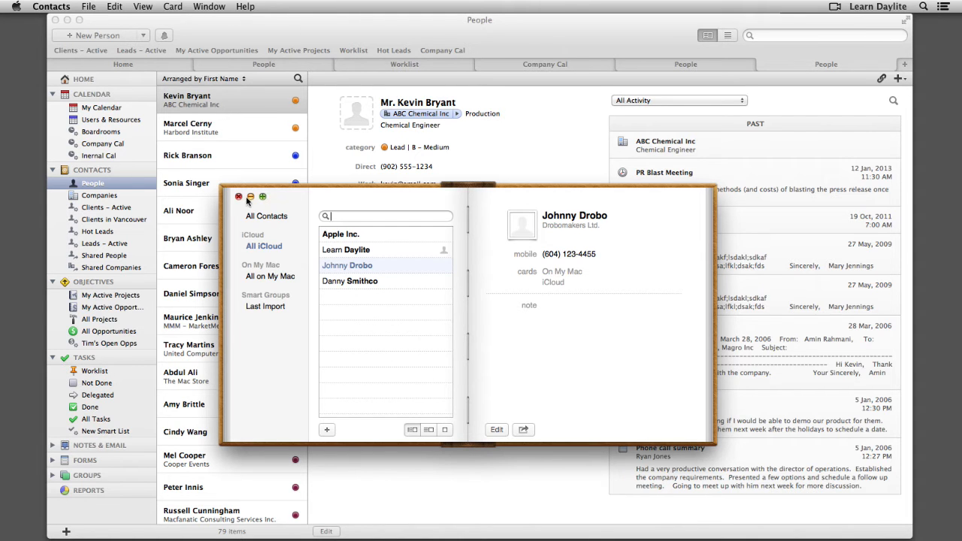
click(239, 197)
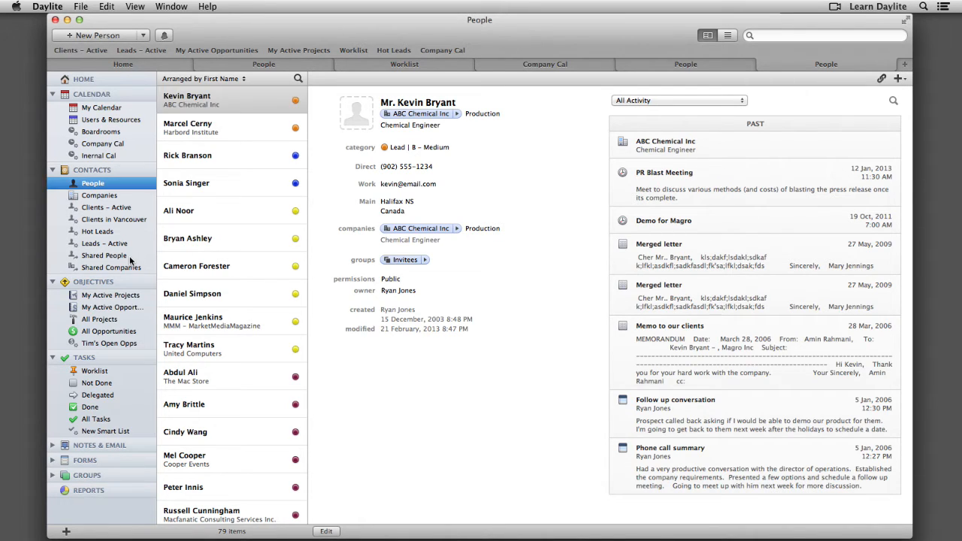
click(112, 267)
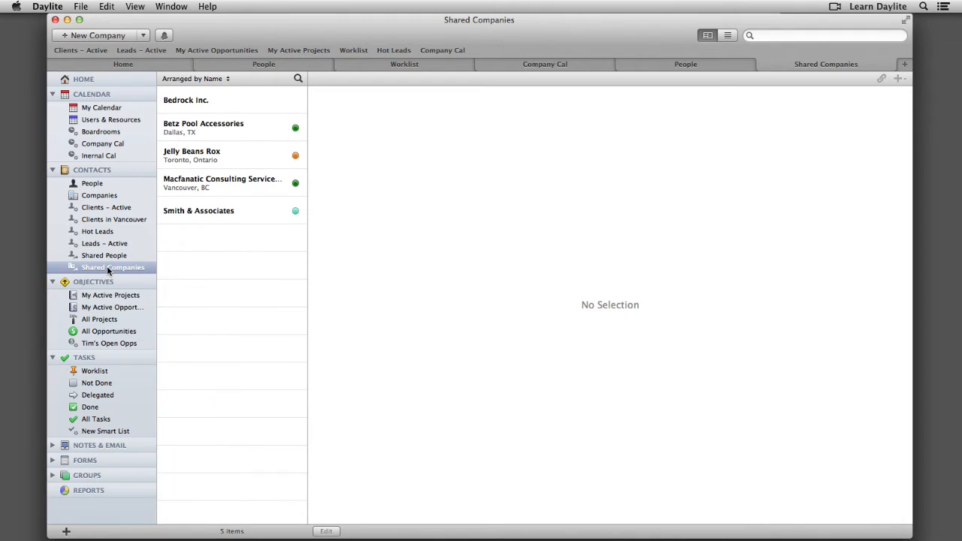
click(92, 184)
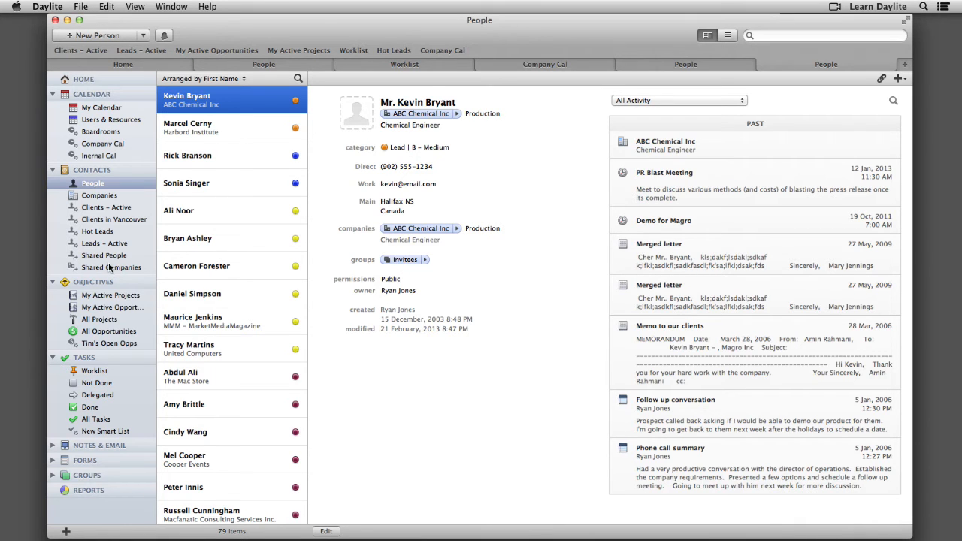
click(47, 6)
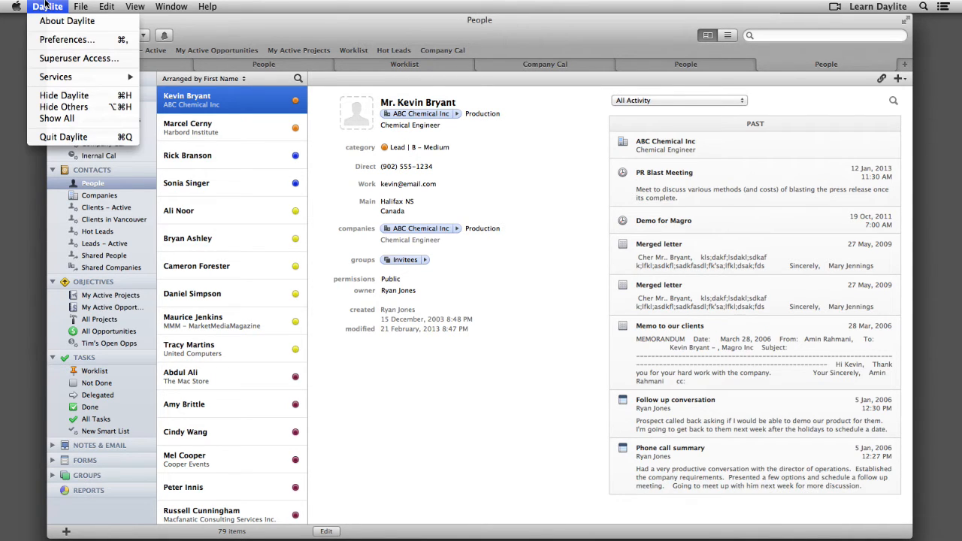
In Daylite's Contact Sharing preferences, share all contacts and copy the CardDAV server address.
click(66, 39)
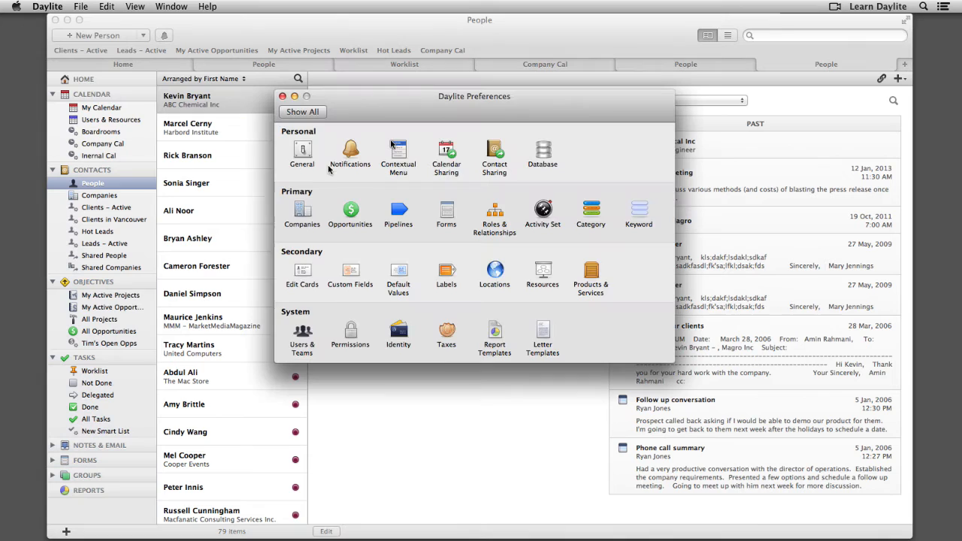
click(495, 153)
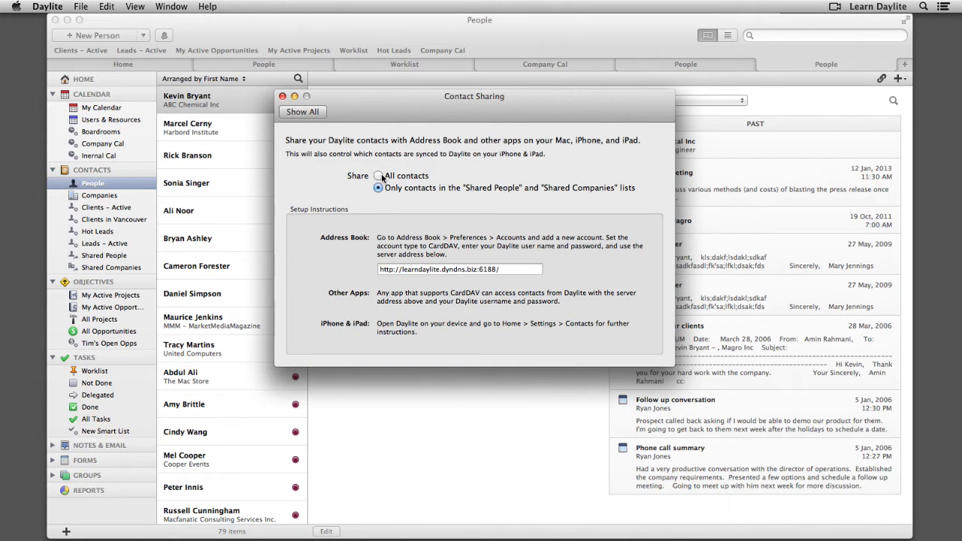
click(379, 174)
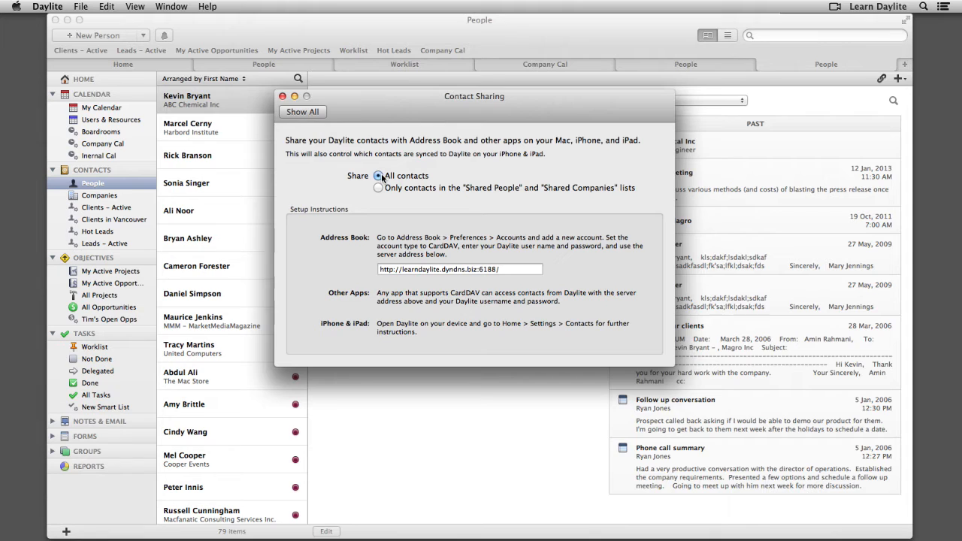
mouse_move(409, 207)
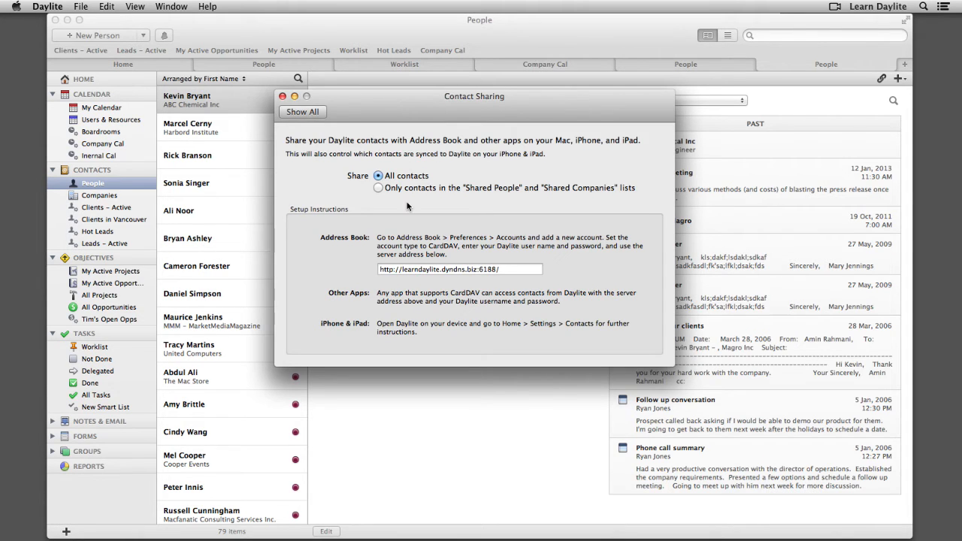
mouse_move(476, 198)
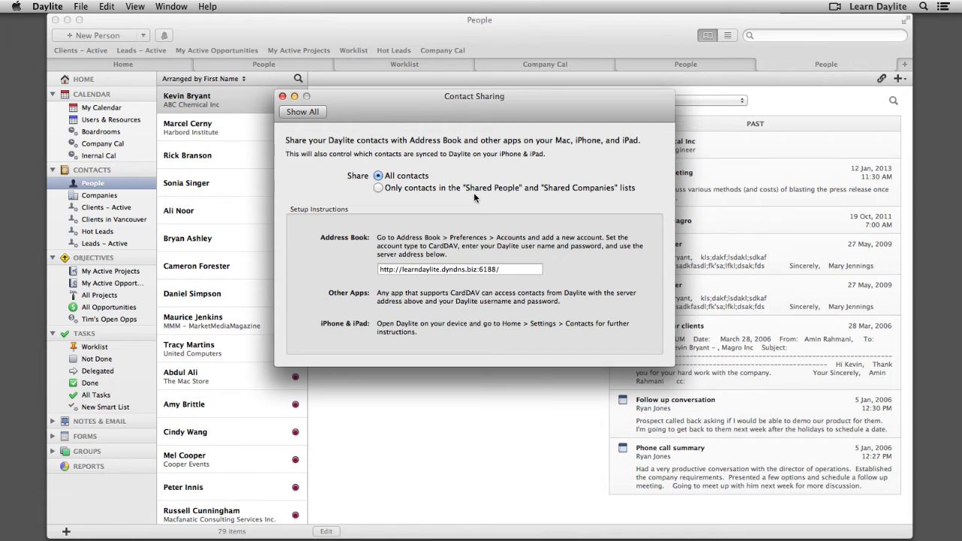
mouse_move(474, 237)
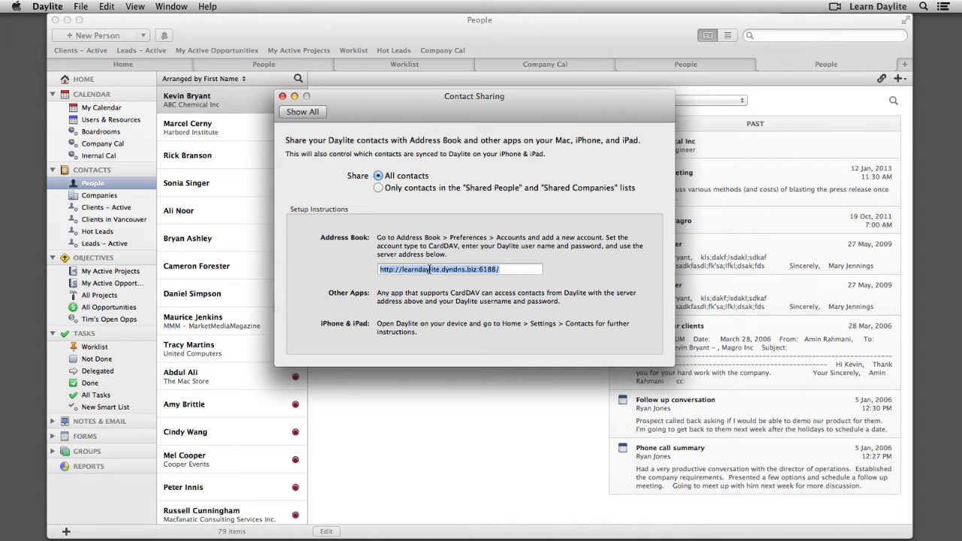
key(cmd)
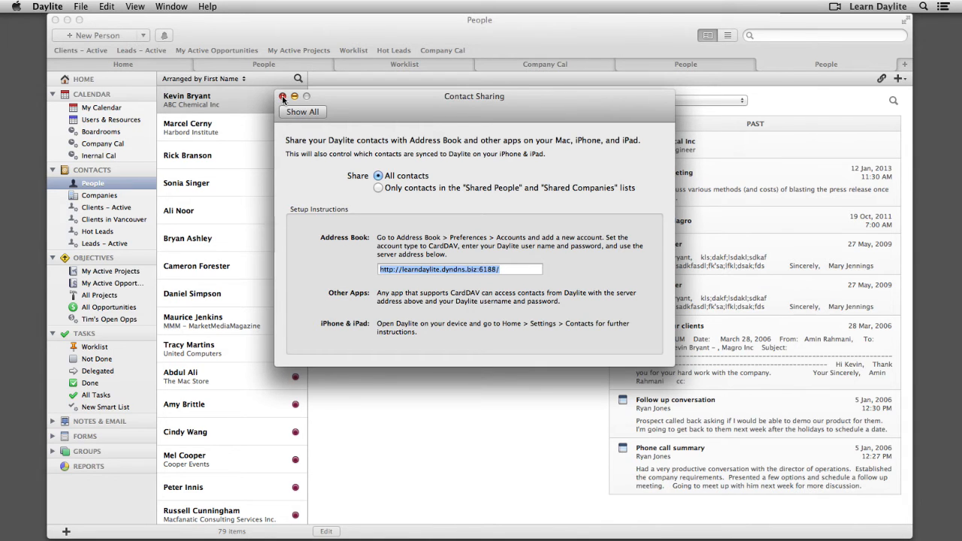
Switch to Contacts and show its Accounts preferences listing iCloud and On My Mac.
click(283, 96)
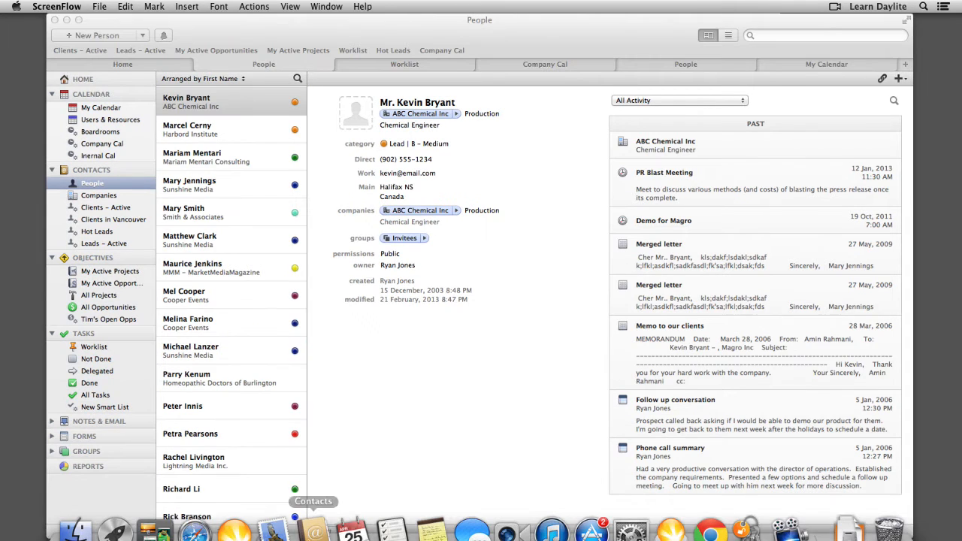
click(313, 514)
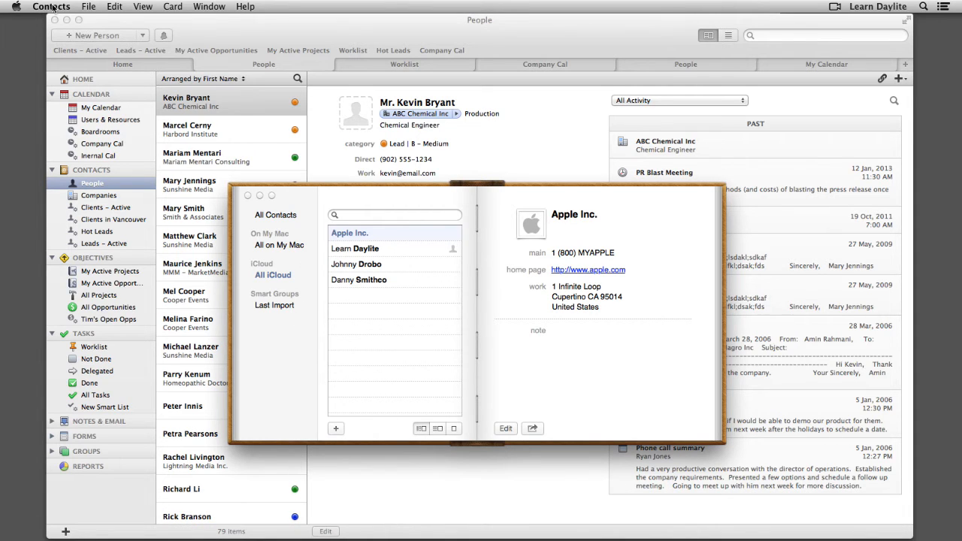
click(51, 6)
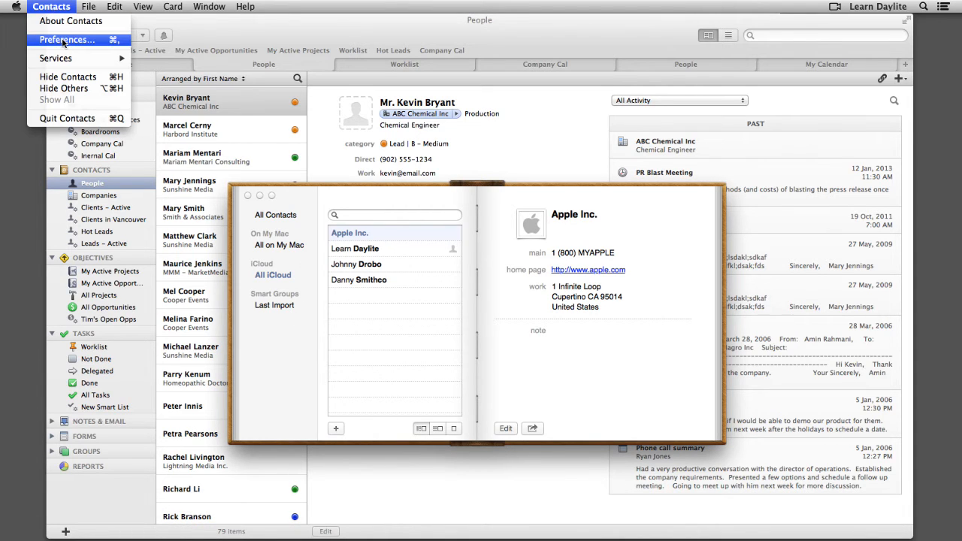
click(65, 39)
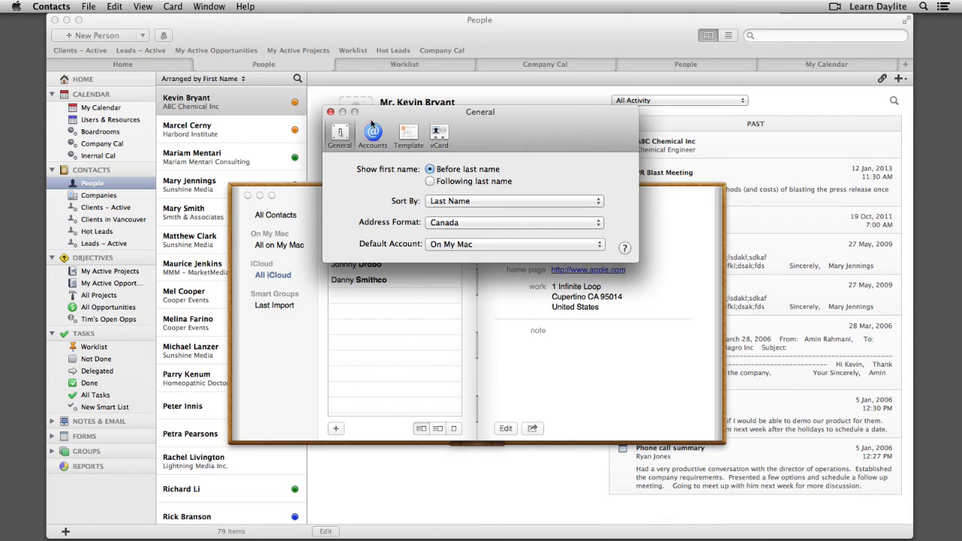
click(372, 135)
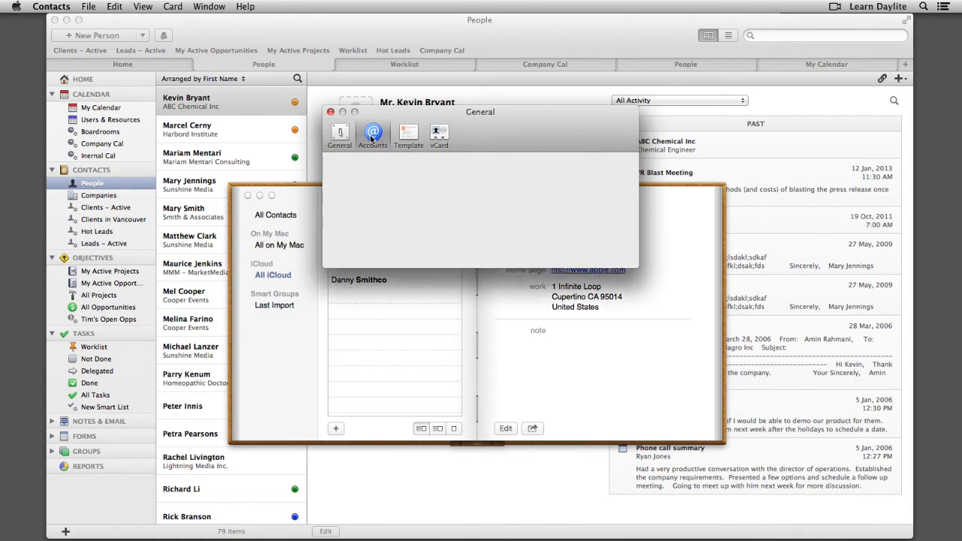
click(373, 135)
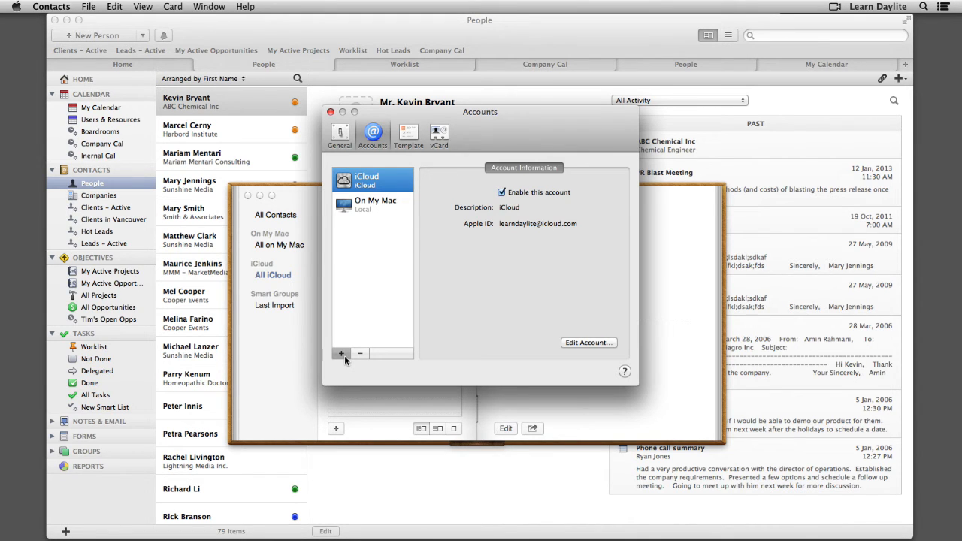
Create a CardDAV account for user 'jani' on server learndaylite.dyndns.biz:6188/.
click(340, 353)
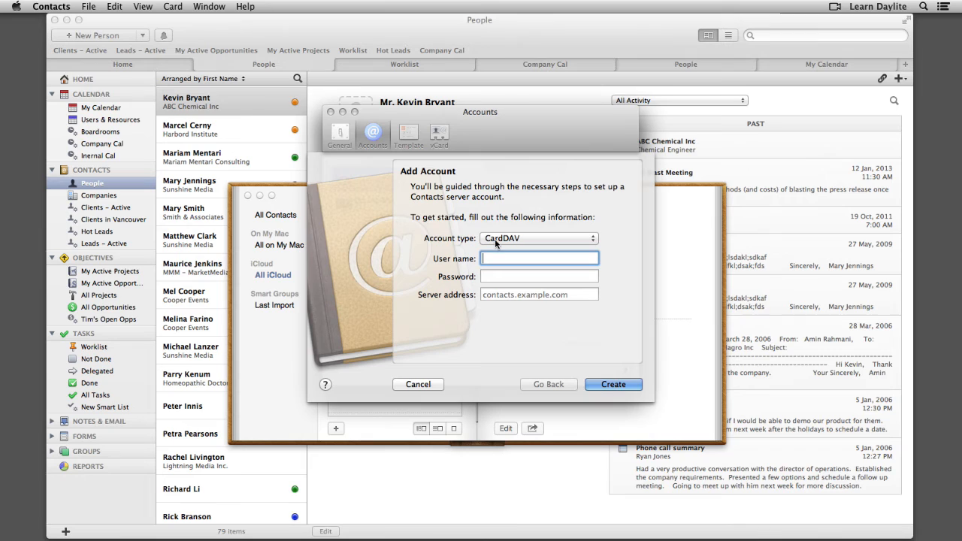
mouse_move(464, 262)
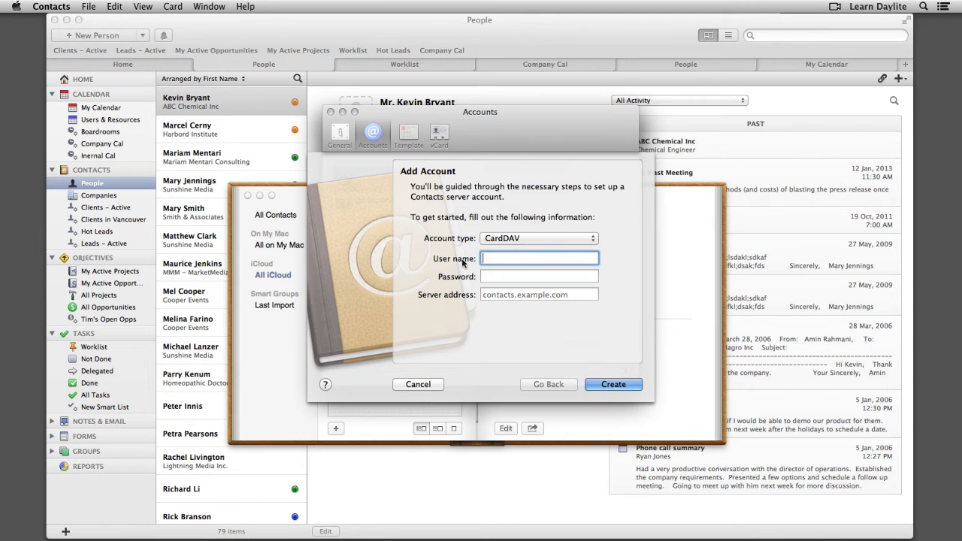
mouse_move(412, 264)
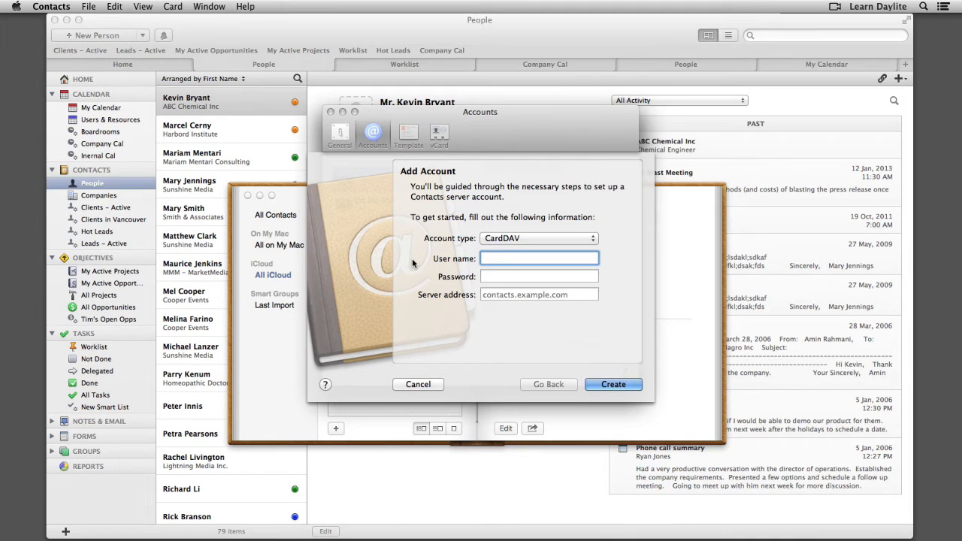
text(jani)
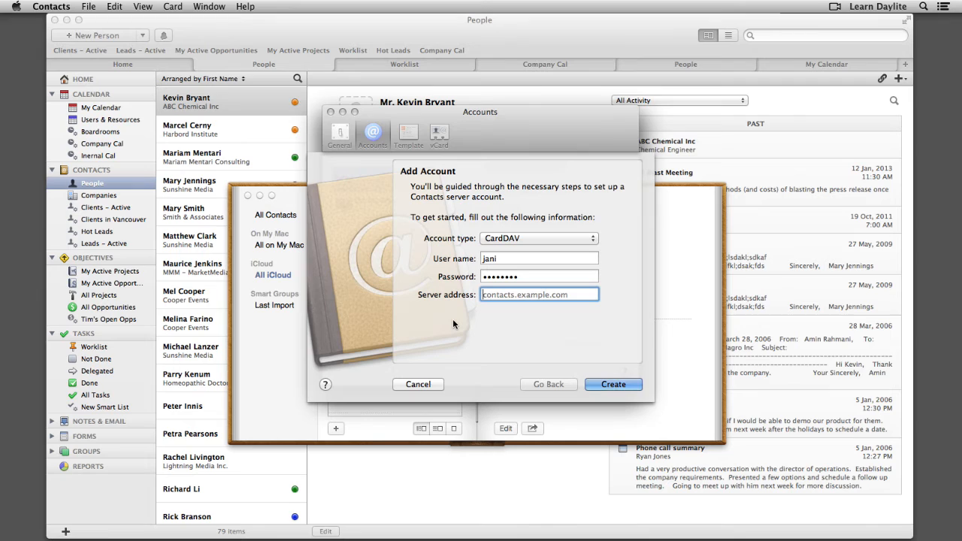
text(learndaylite.dyndns.biz:6188/)
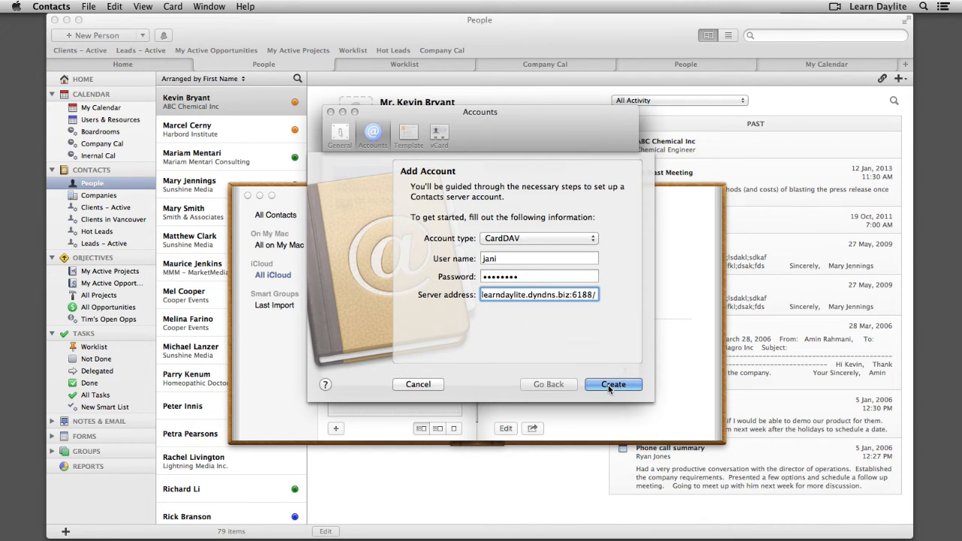
click(614, 385)
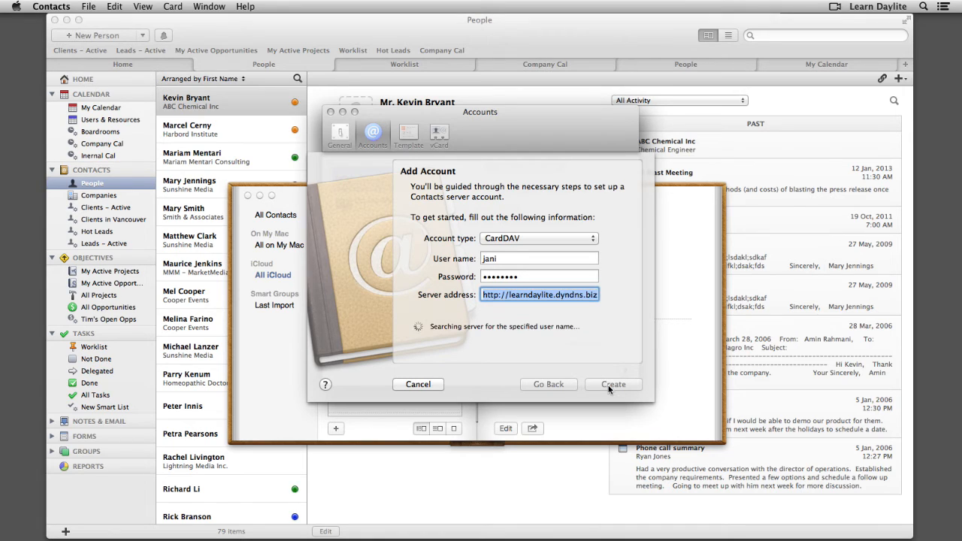
click(614, 384)
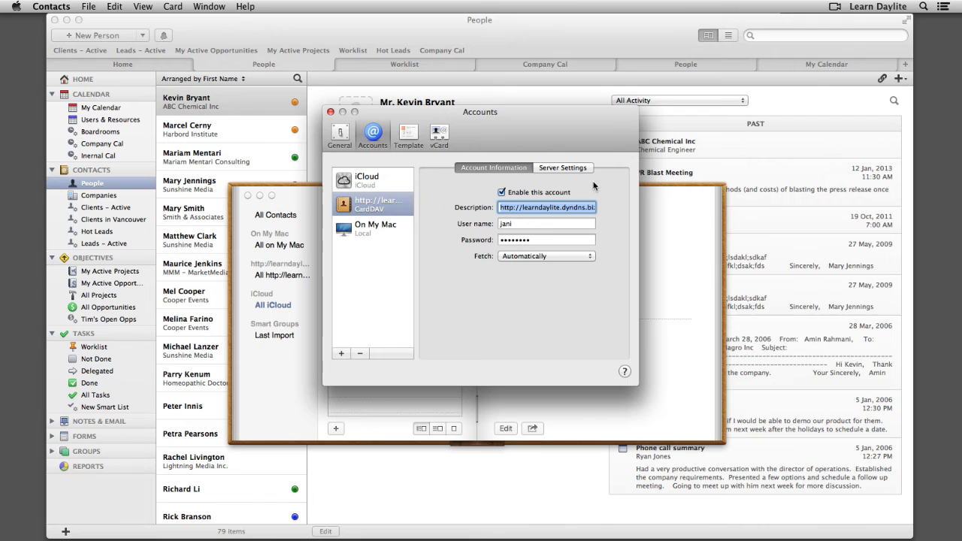
Describe the new account as 'Daylite Contacts' and close the preferences.
text(Daylite)
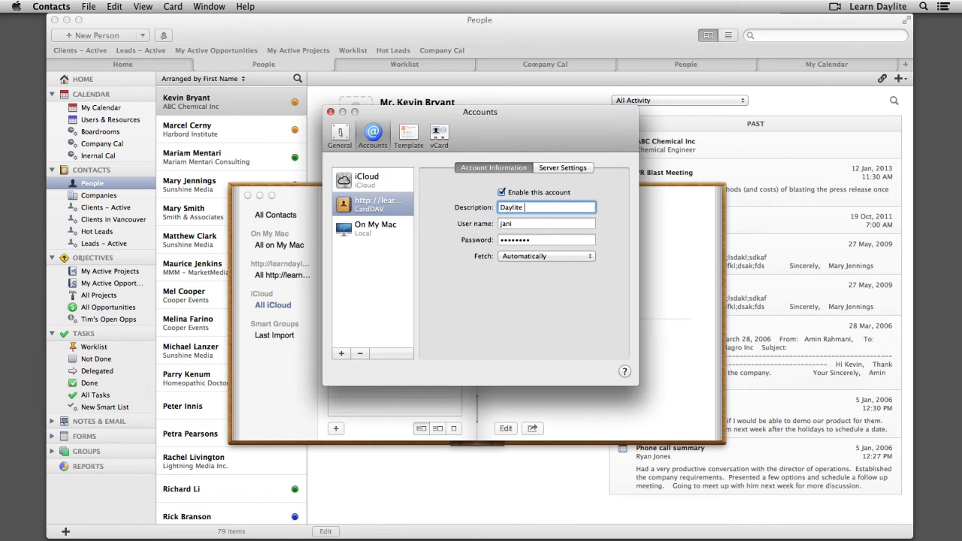
text(Contacts)
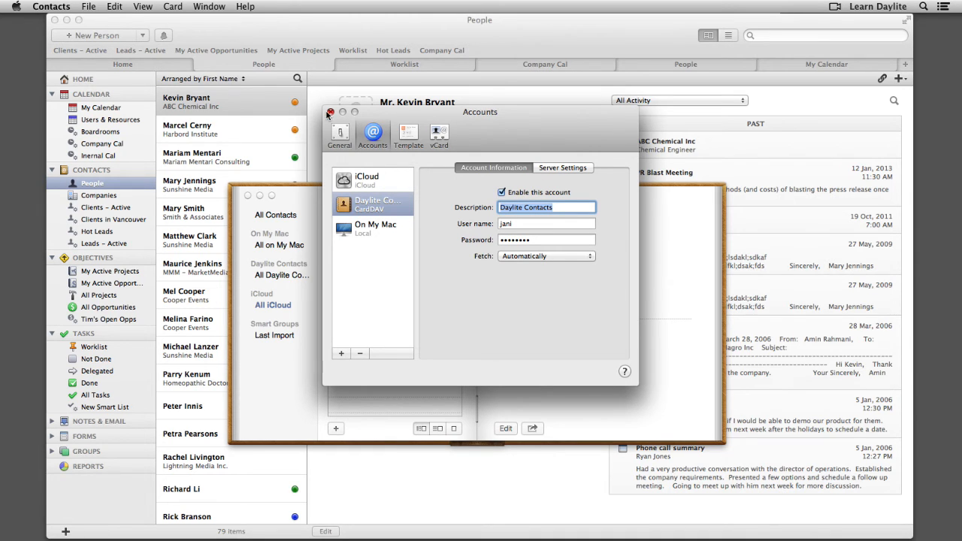
click(330, 113)
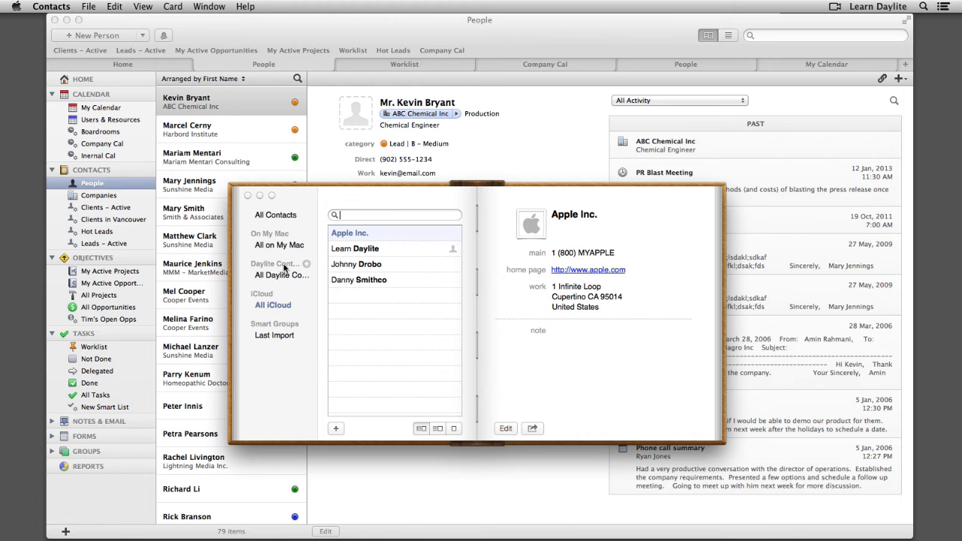
Browse the All Daylite Contacts list, including ABC Chemical Inc and the Daylite people.
click(281, 275)
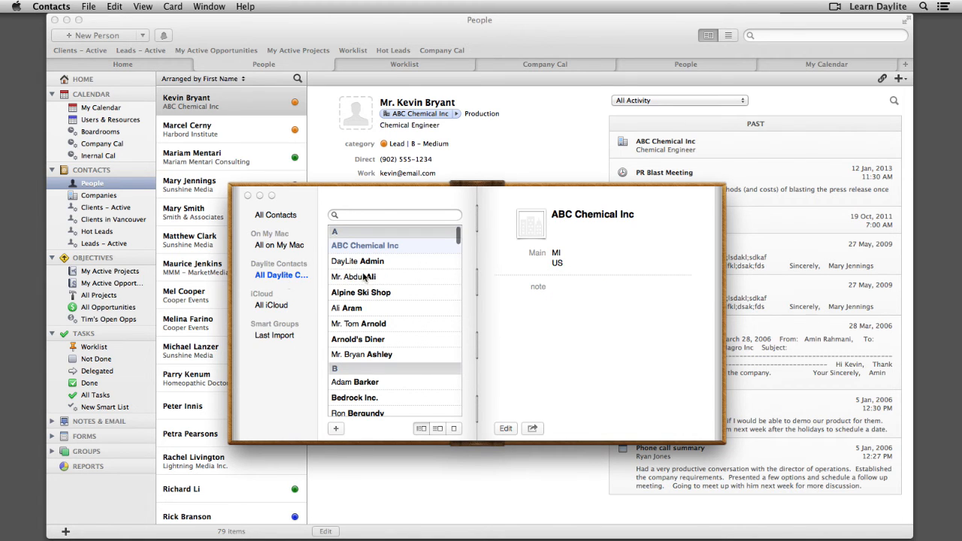
scroll(down, 3)
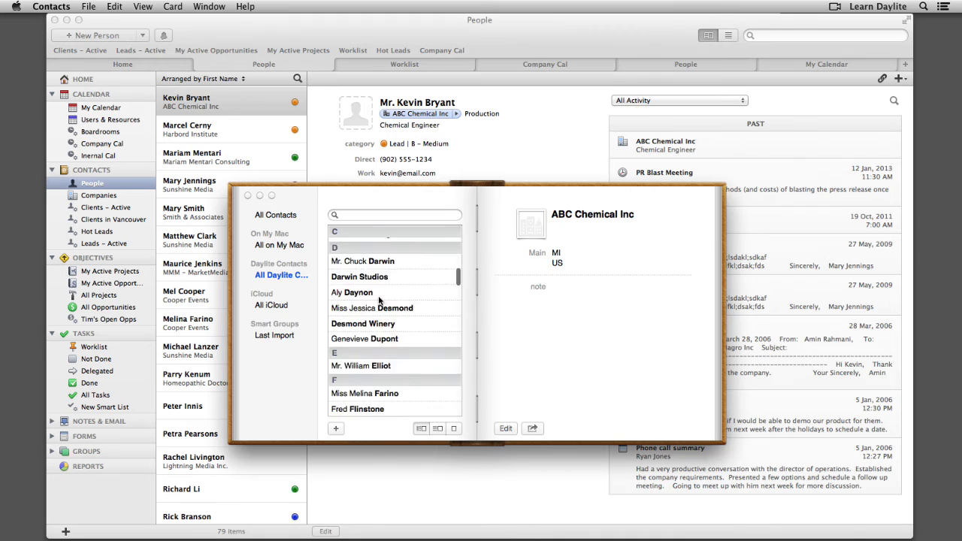
scroll(down, 3)
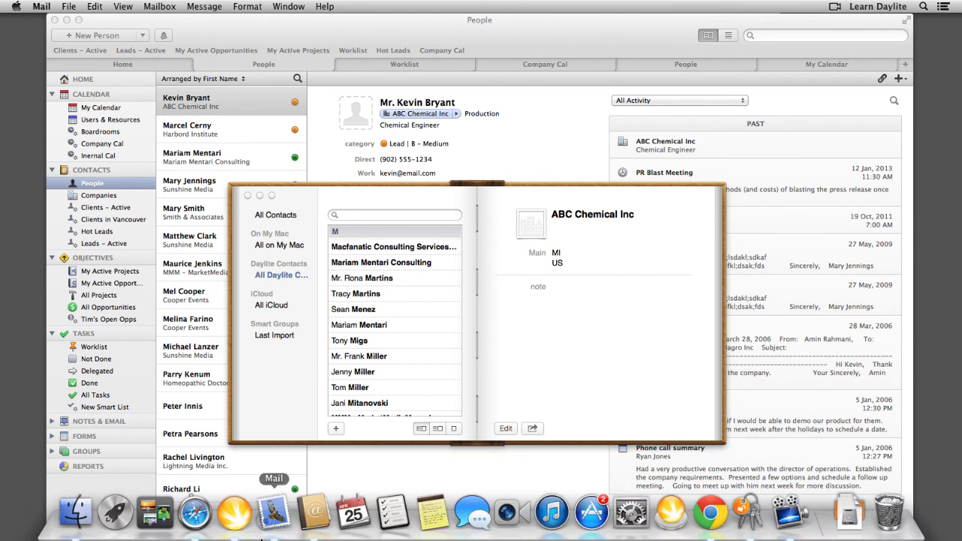
click(273, 512)
text(kevin)
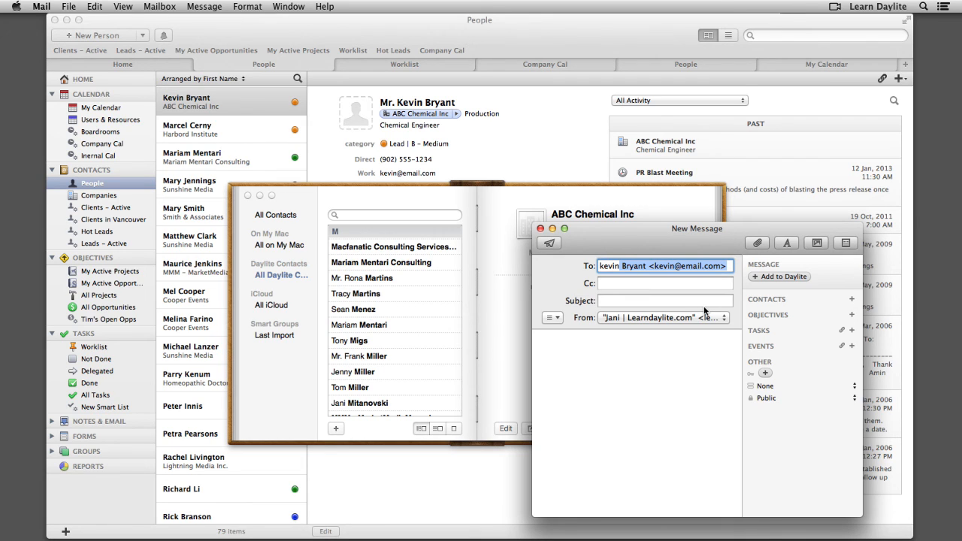
mouse_move(685, 297)
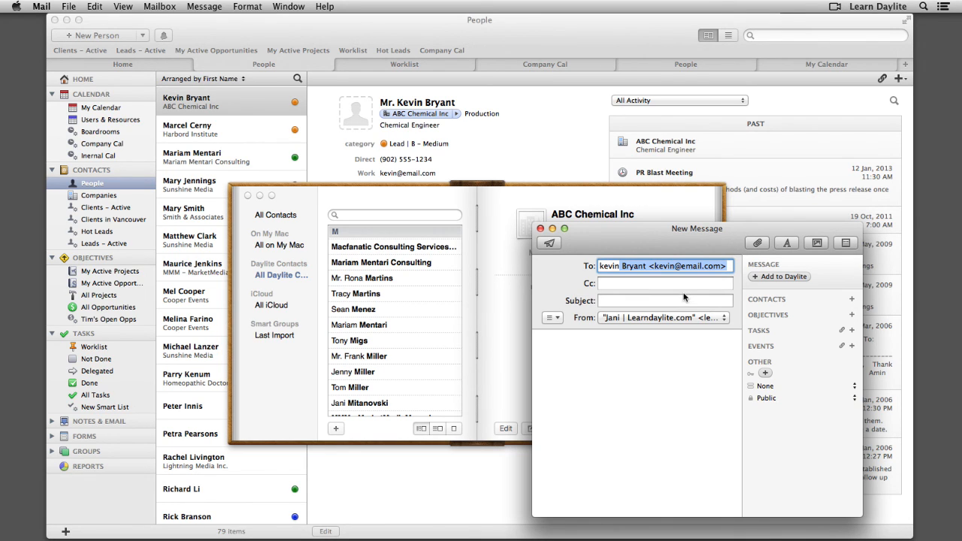